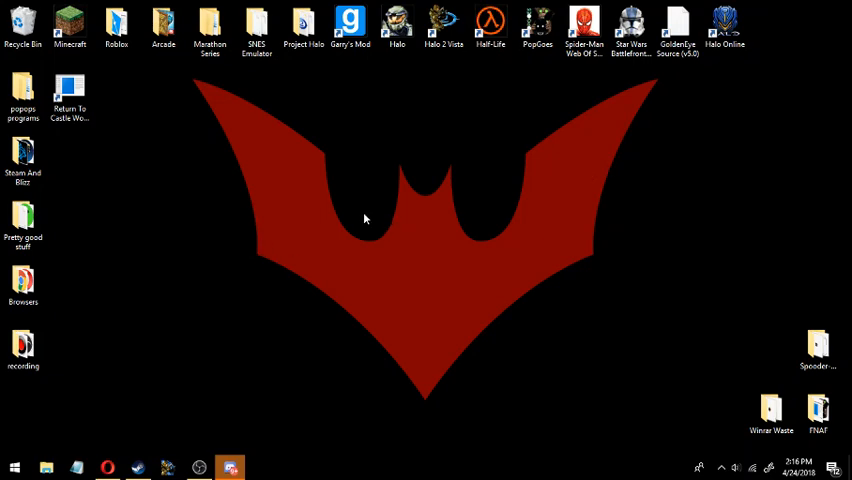
mouse_move(366, 196)
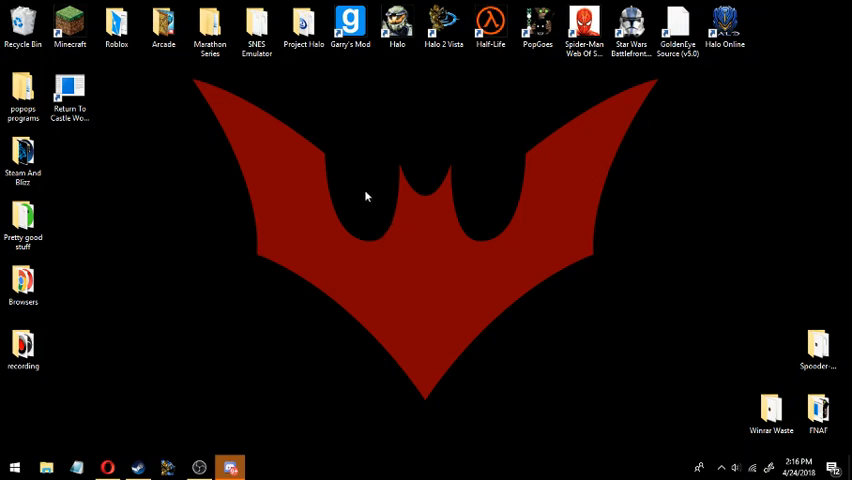
mouse_move(300, 164)
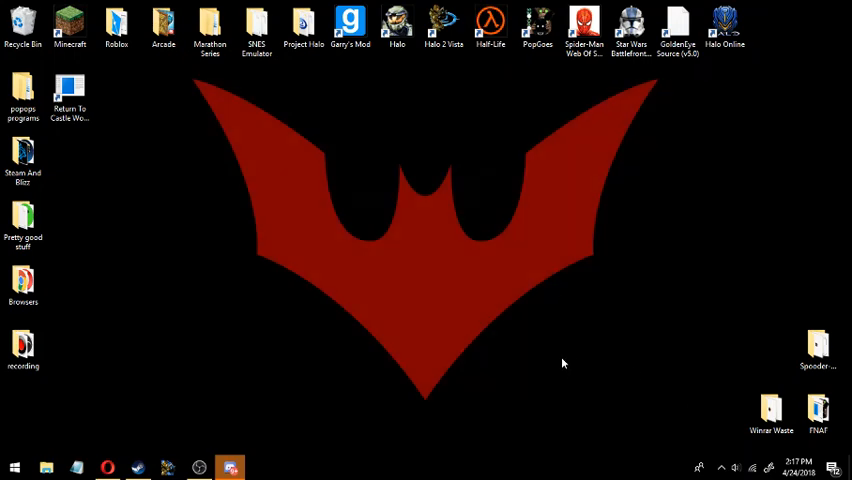
mouse_move(680, 408)
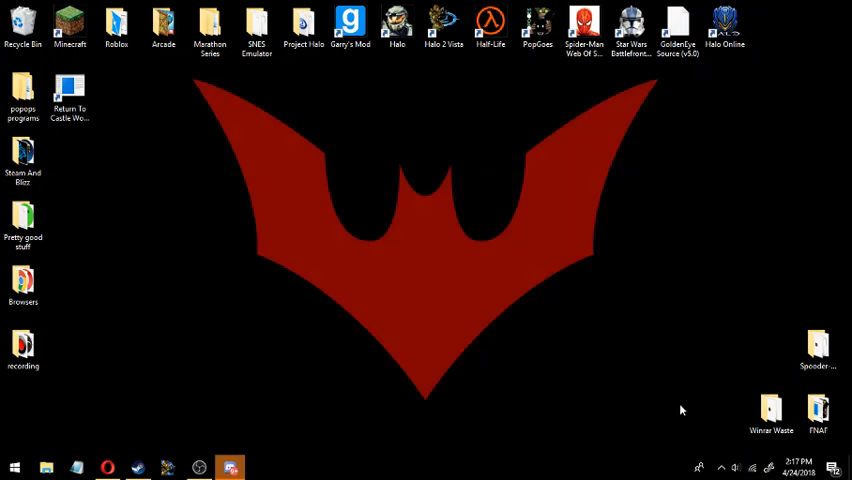
mouse_move(488, 72)
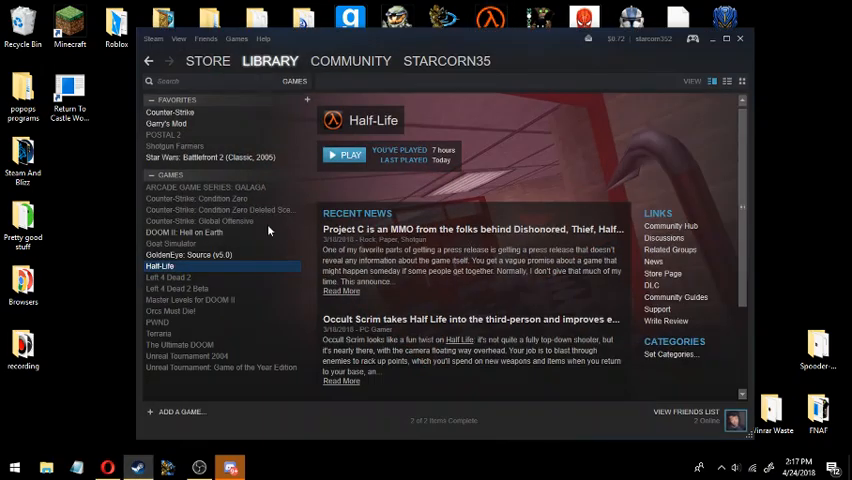
click(170, 112)
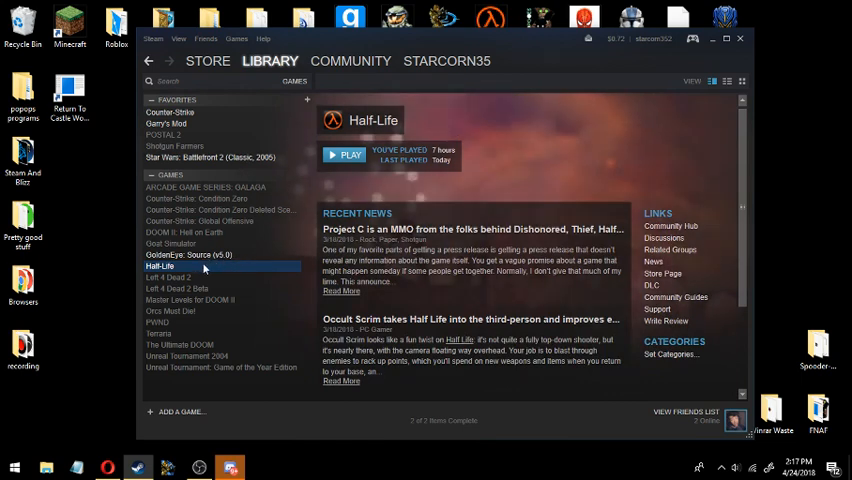
click(170, 112)
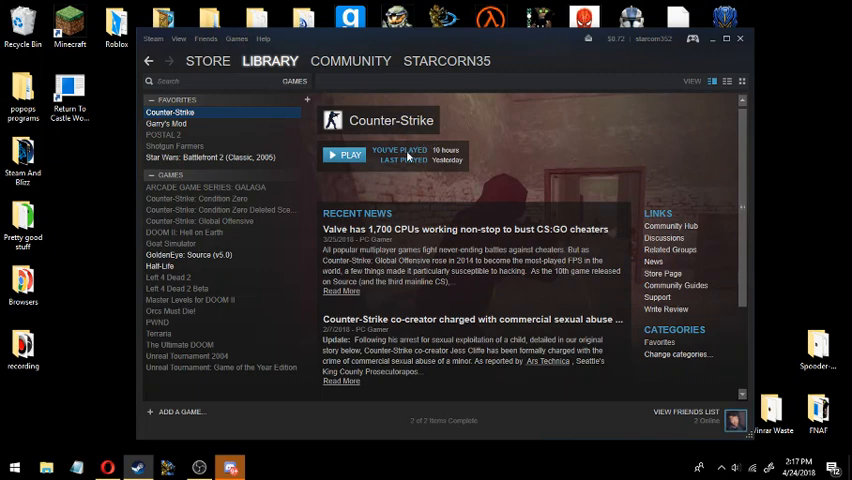
click(188, 254)
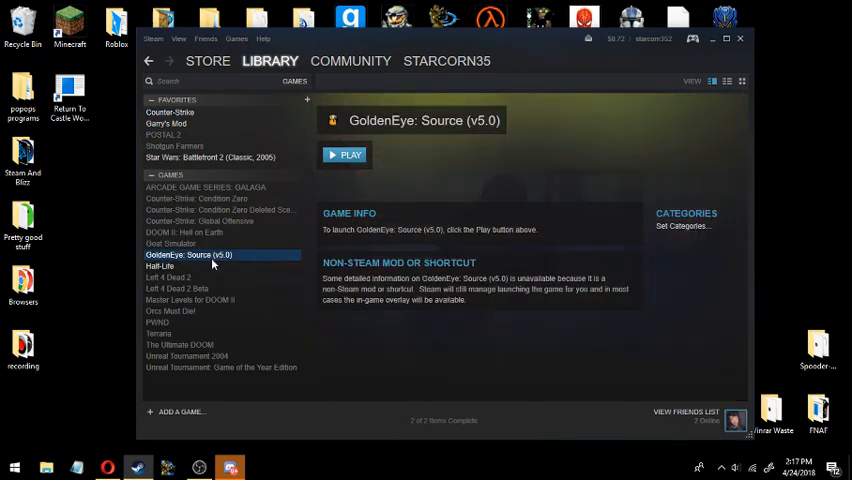
click(160, 264)
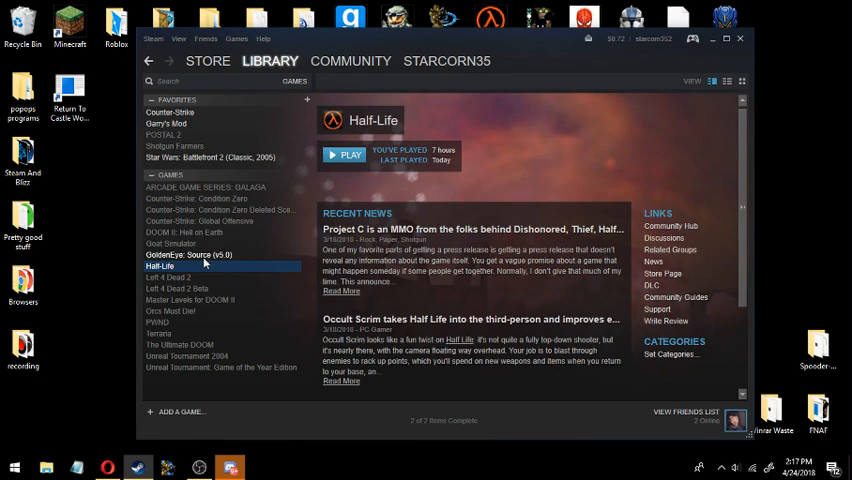
mouse_move(170, 112)
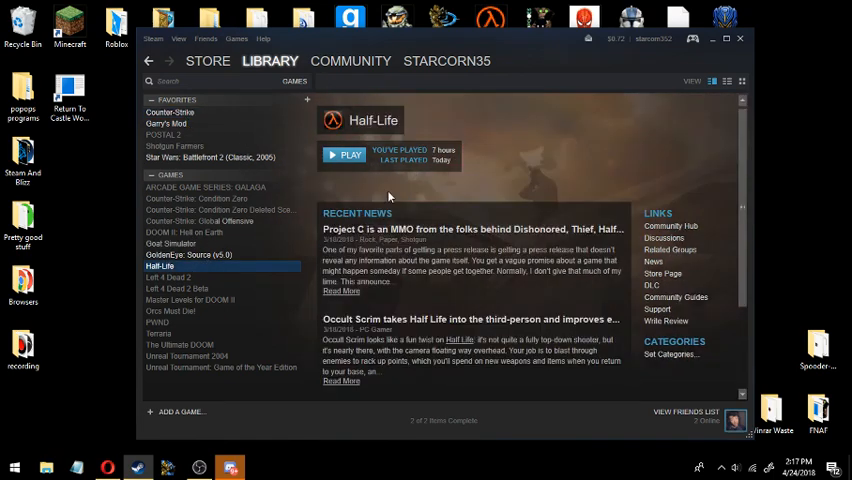
click(170, 112)
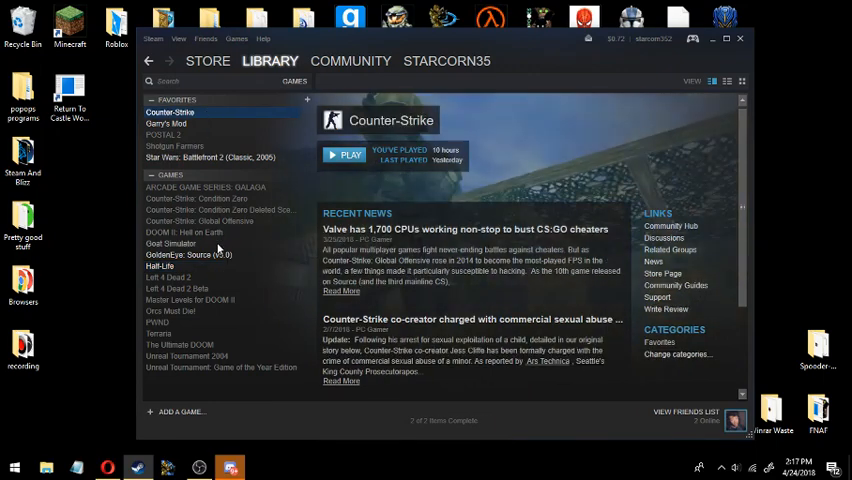
click(160, 266)
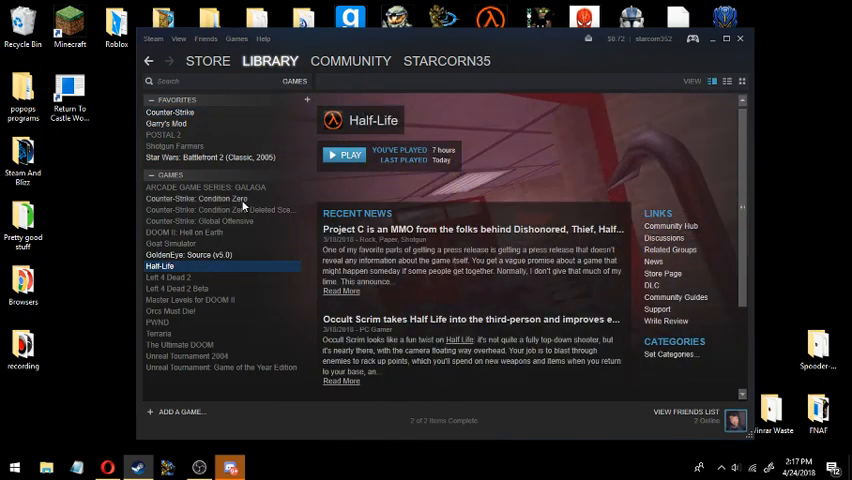
Browse Half-Life's local files from its Library context menu, opening the steamapps common folder
right_click(160, 266)
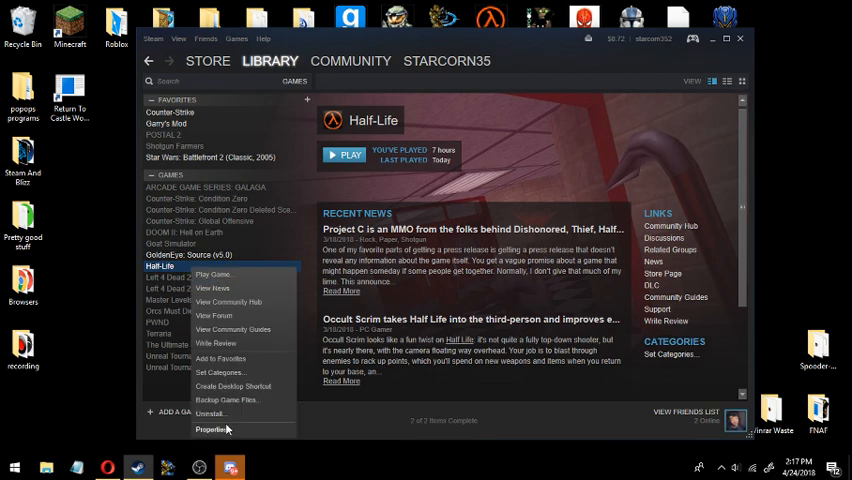
click(212, 428)
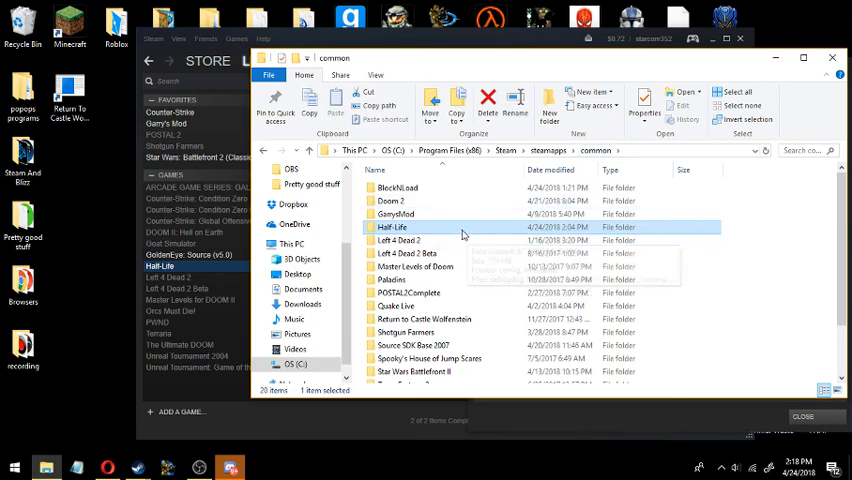
Navigate into the Half-Life folder, then valve, reaching the SAVE folder of save files
double_click(392, 228)
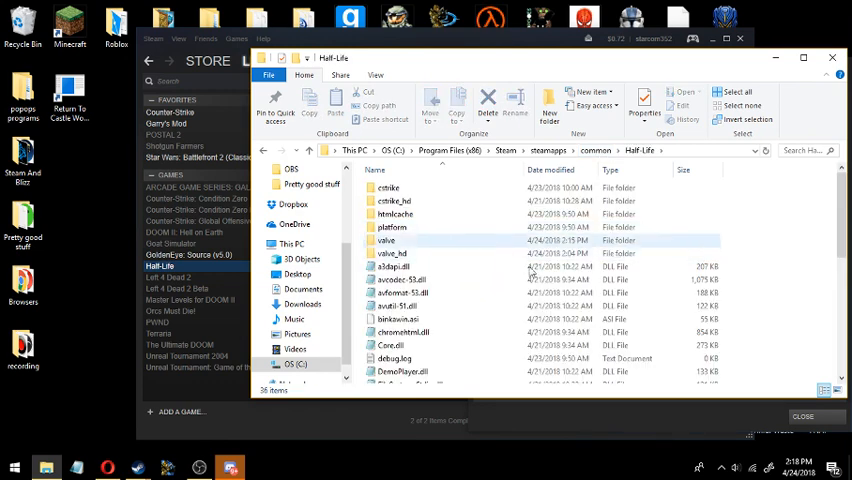
double_click(388, 240)
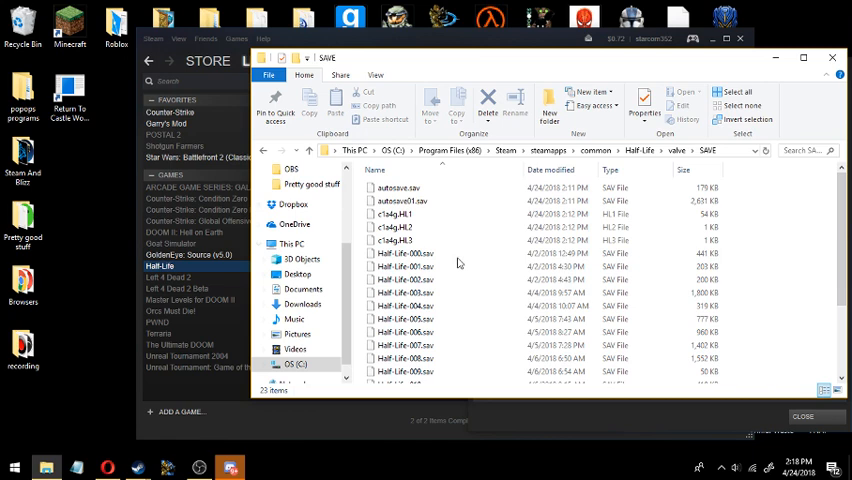
click(400, 240)
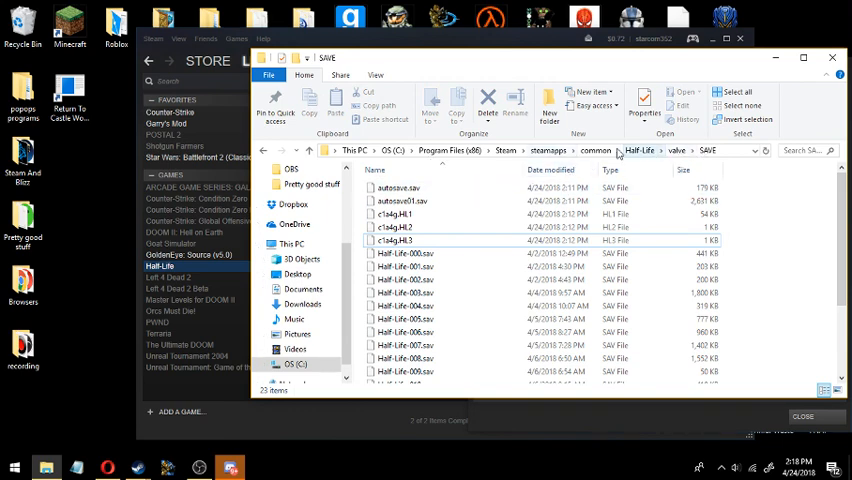
right_click(392, 228)
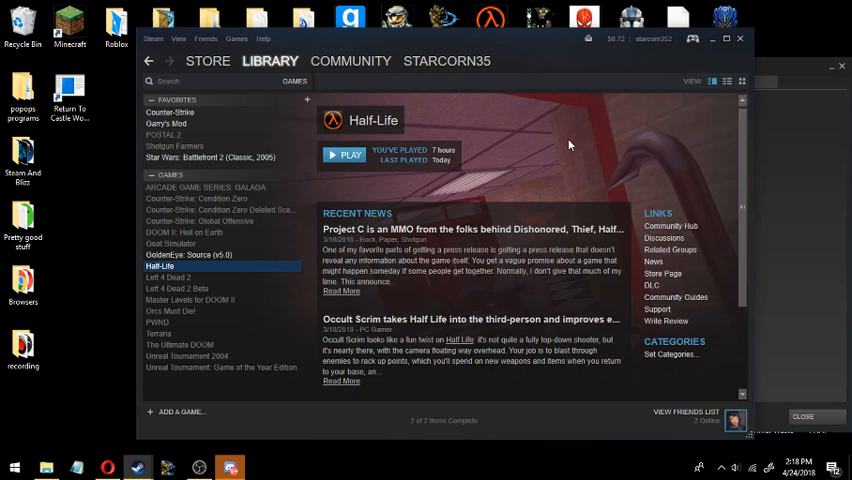
mouse_move(444, 136)
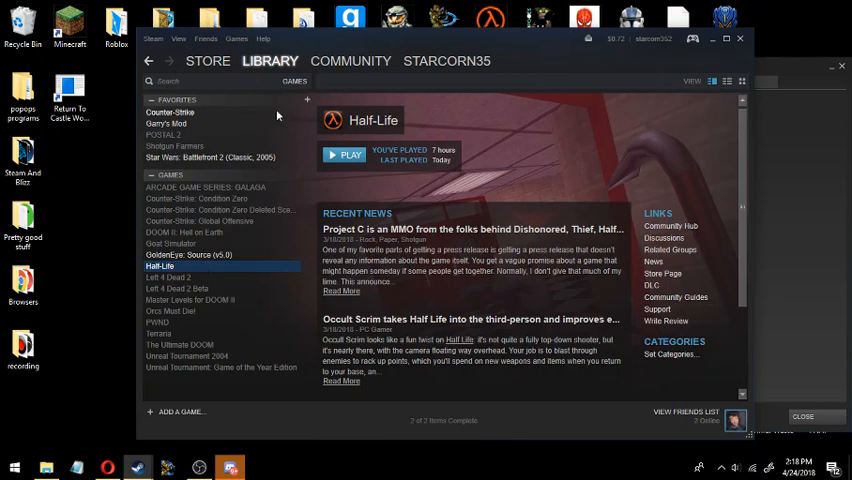
mouse_move(404, 112)
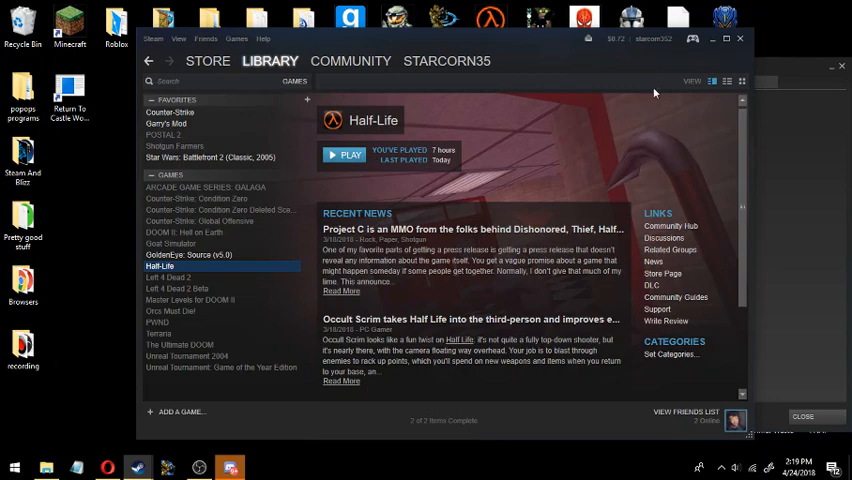
Play Half-Life from the library and bring up Options from its main menu
click(344, 156)
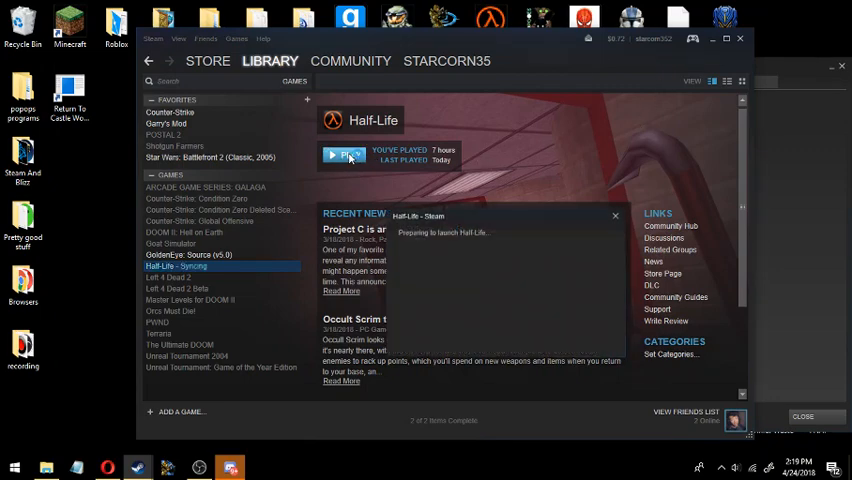
click(344, 156)
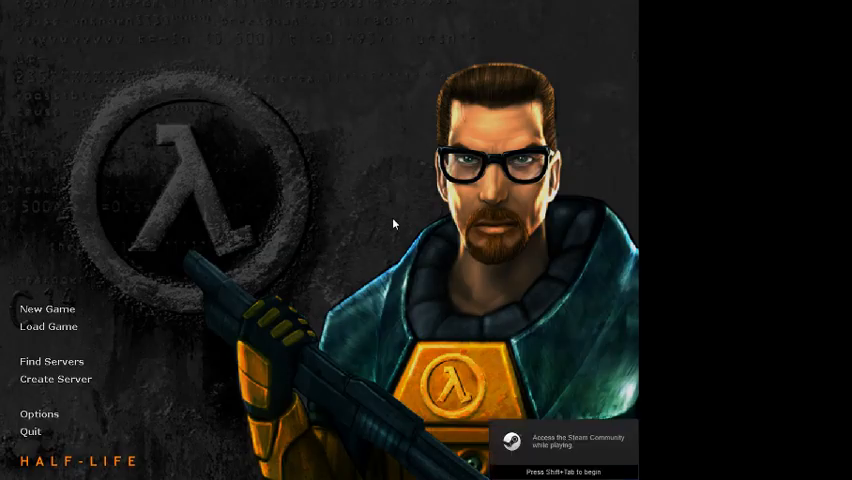
mouse_move(156, 350)
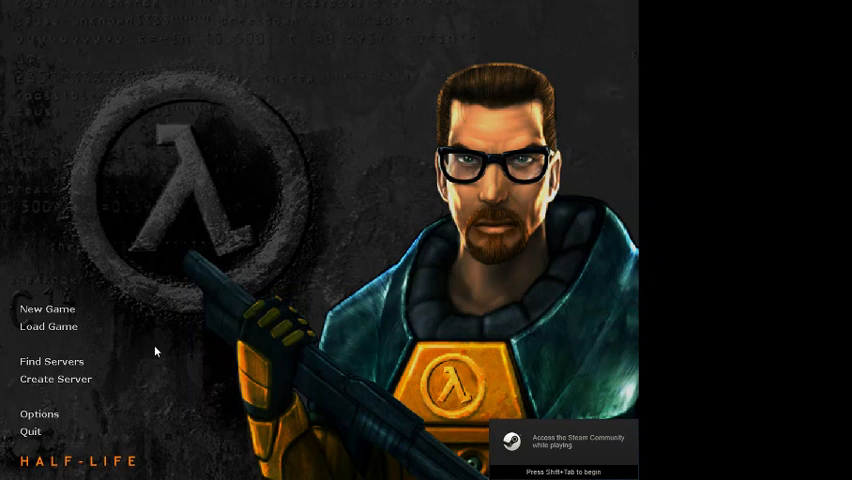
mouse_move(56, 416)
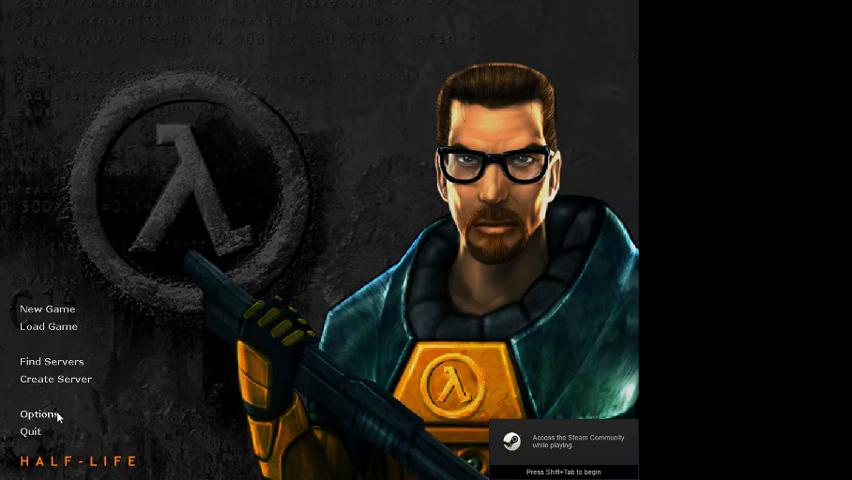
click(40, 412)
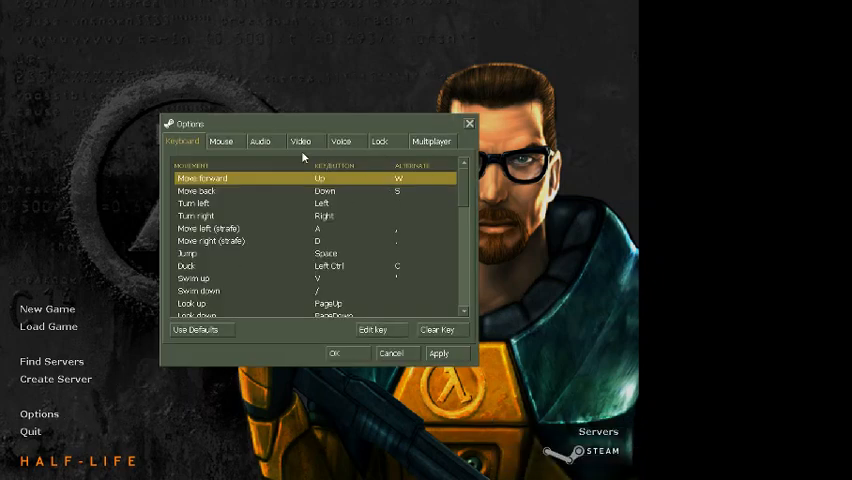
In Video settings, uncheck 'Enable HD models if available' and confirm with OK
click(304, 140)
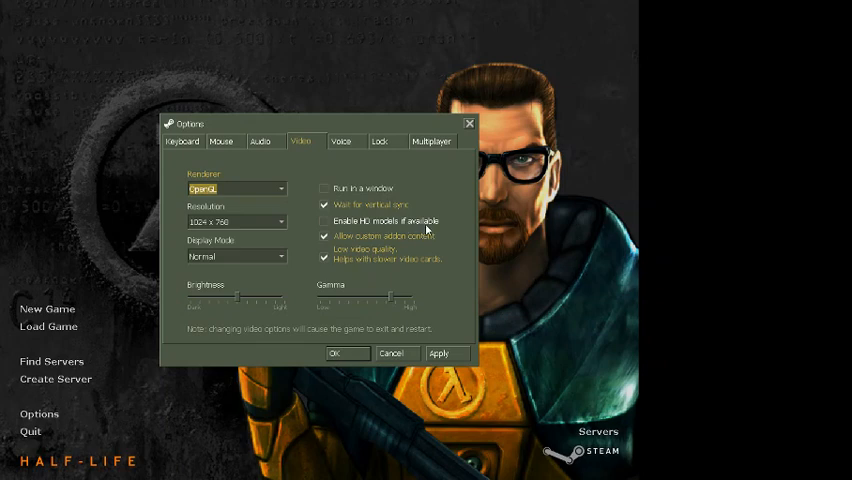
click(324, 220)
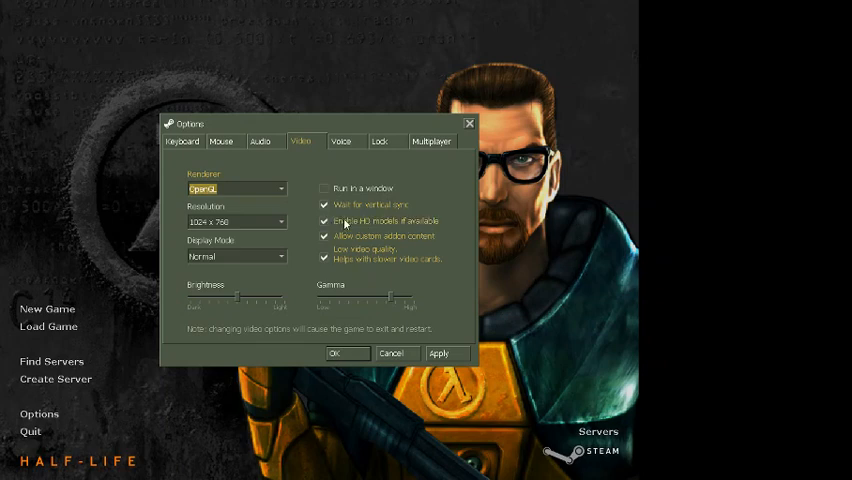
click(324, 220)
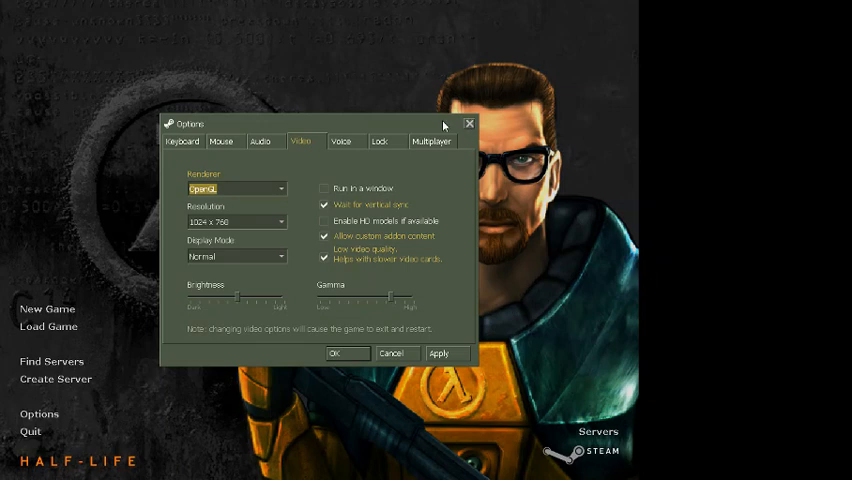
click(396, 352)
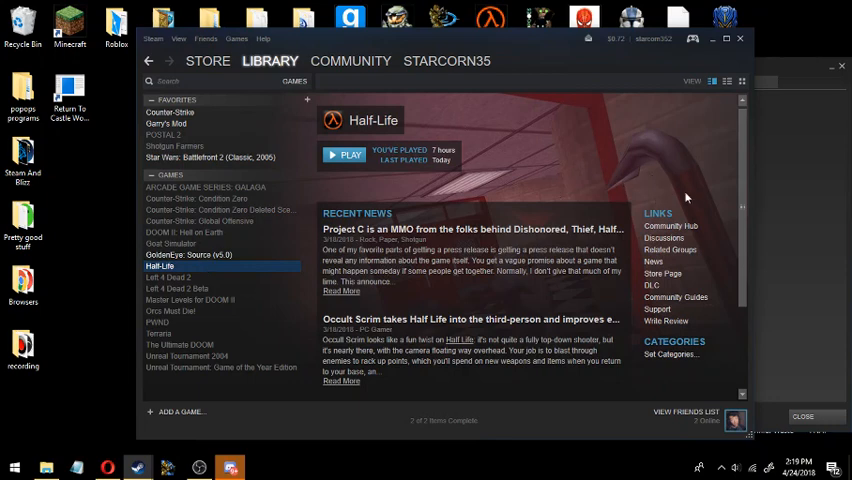
mouse_move(478, 144)
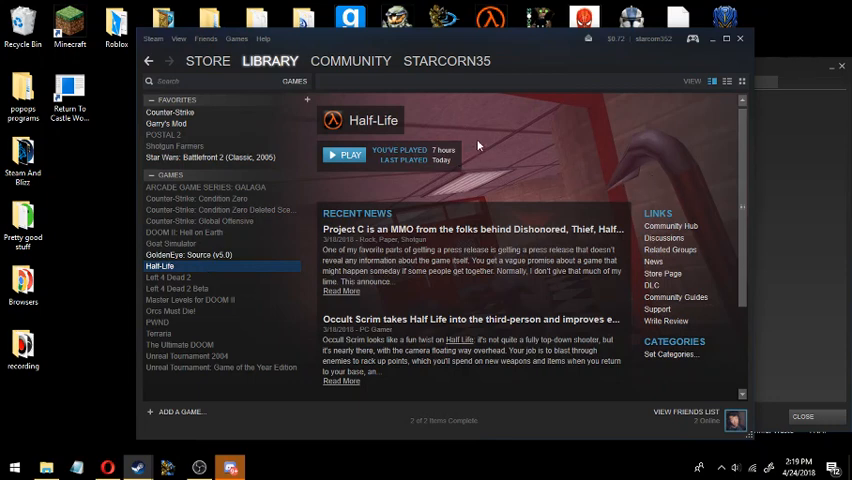
mouse_move(524, 116)
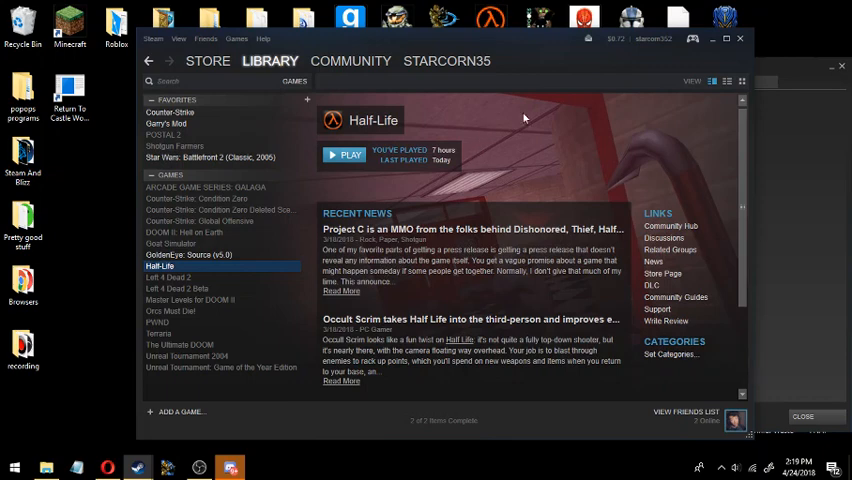
mouse_move(624, 84)
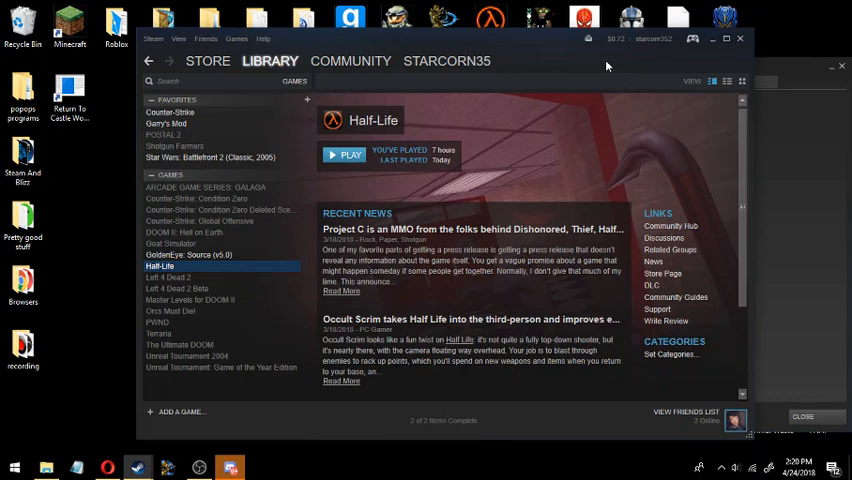
mouse_move(590, 44)
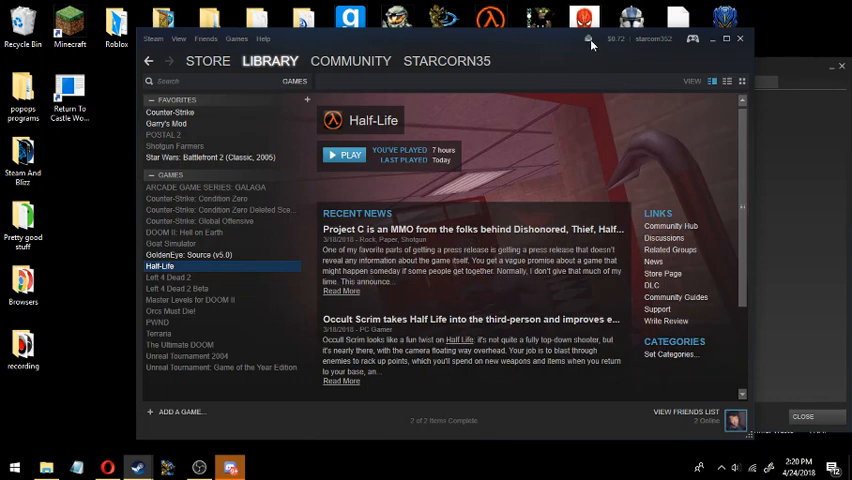